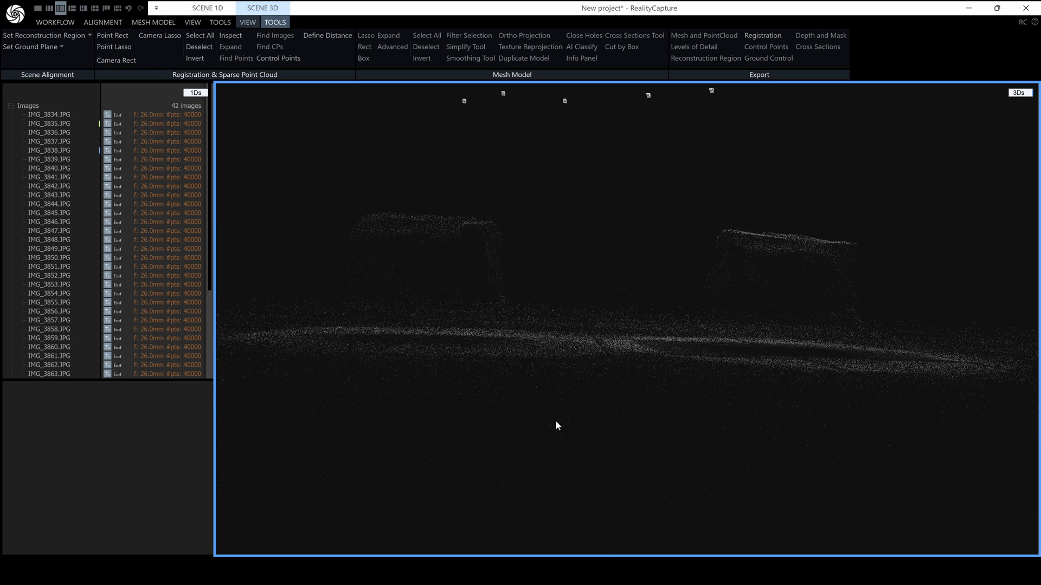
{"action": "mouse_move", "coordinate": [393, 206]}
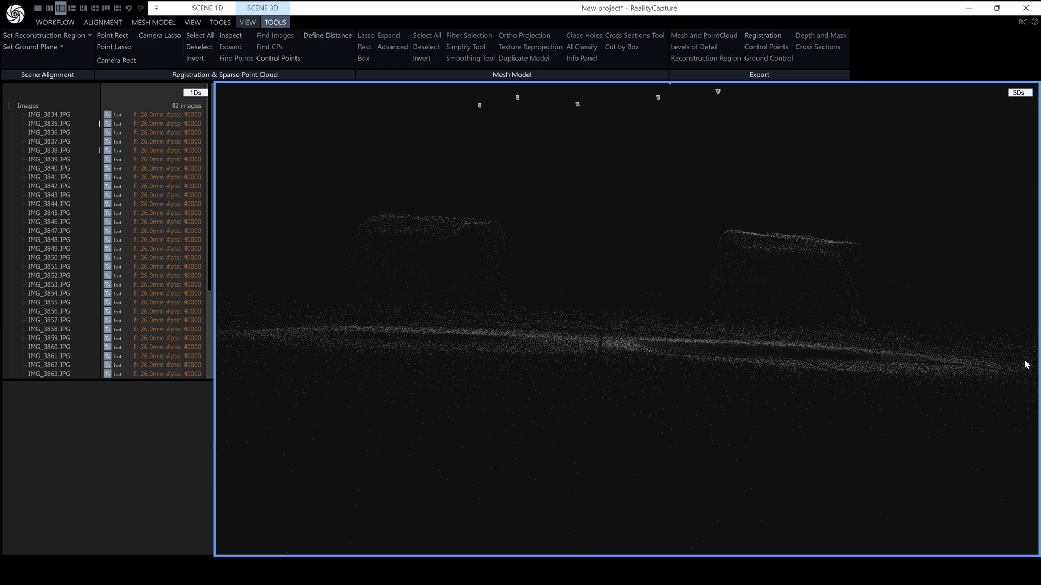
{"action": "mouse_move", "coordinate": [644, 439]}
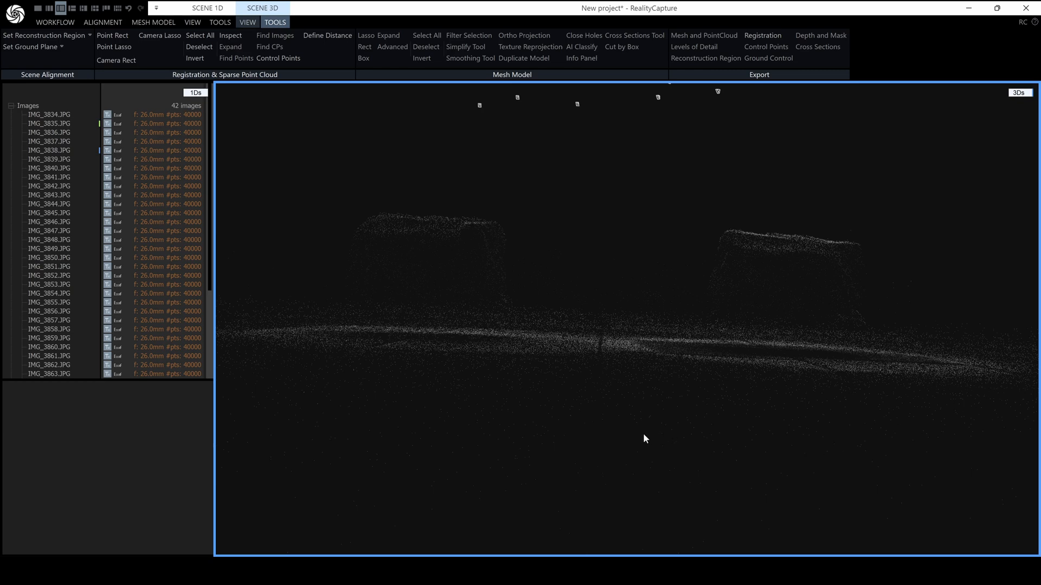
{"action": "mouse_move", "coordinate": [593, 366]}
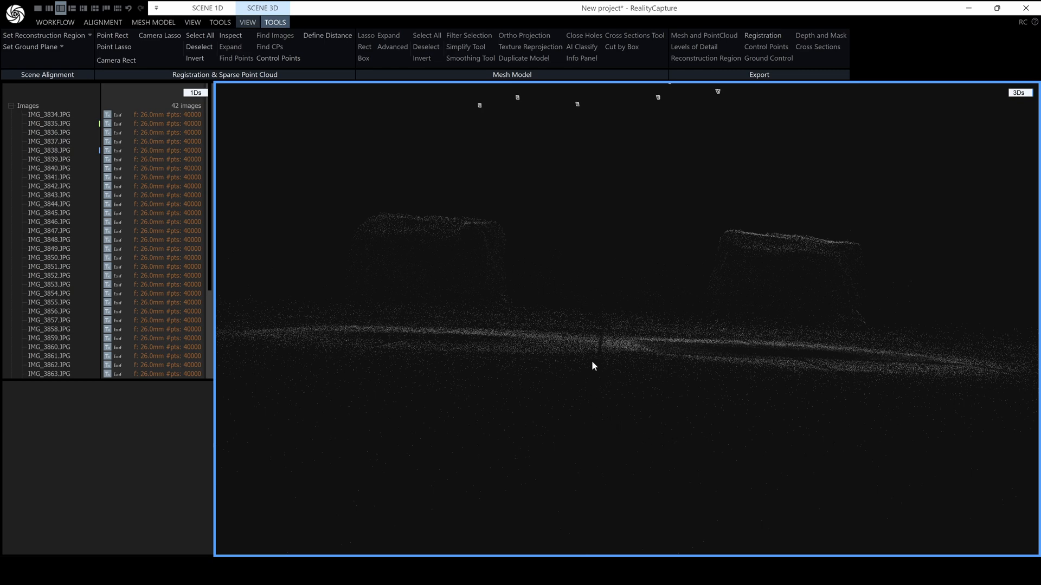
{"action": "mouse_move", "coordinate": [655, 346]}
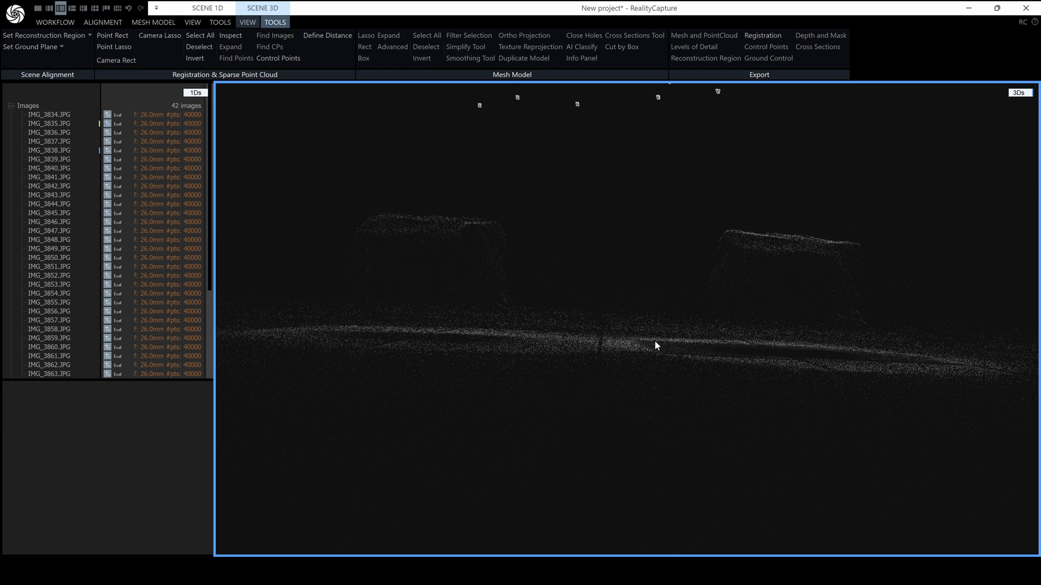
{"action": "mouse_move", "coordinate": [688, 306]}
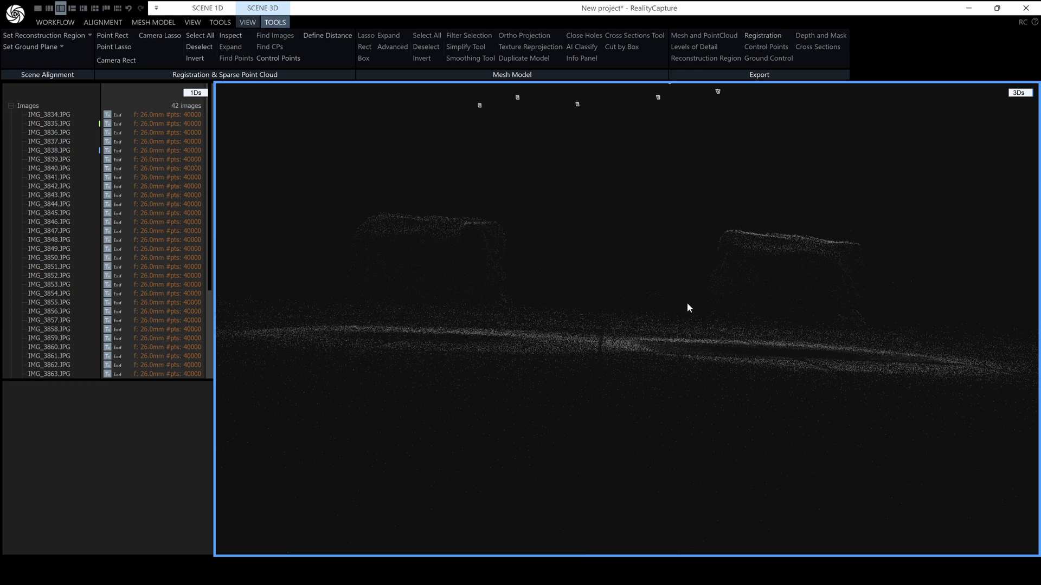
{"action": "mouse_move", "coordinate": [296, 33]}
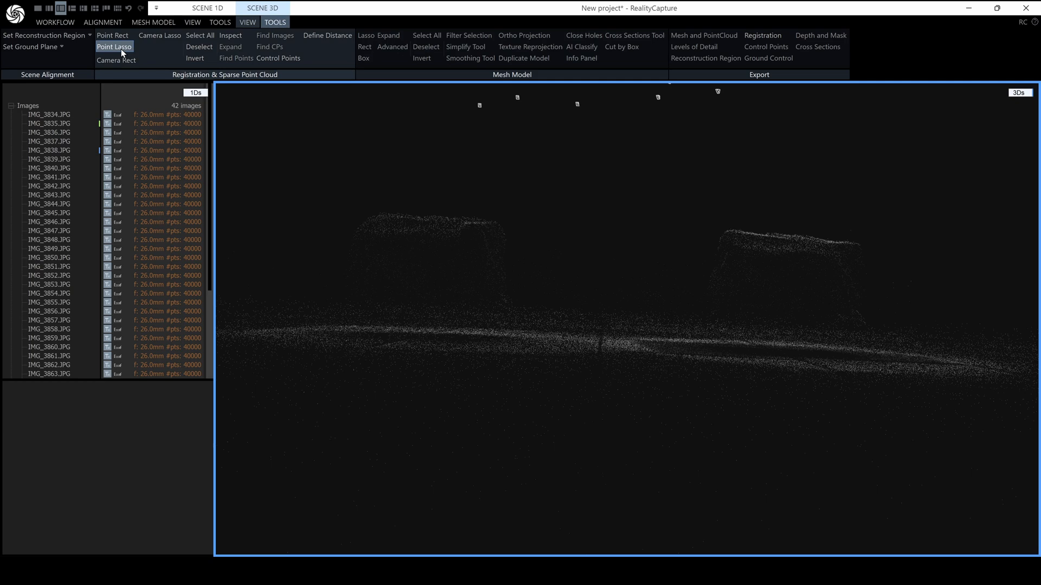
{"action": "mouse_move", "coordinate": [759, 237]}
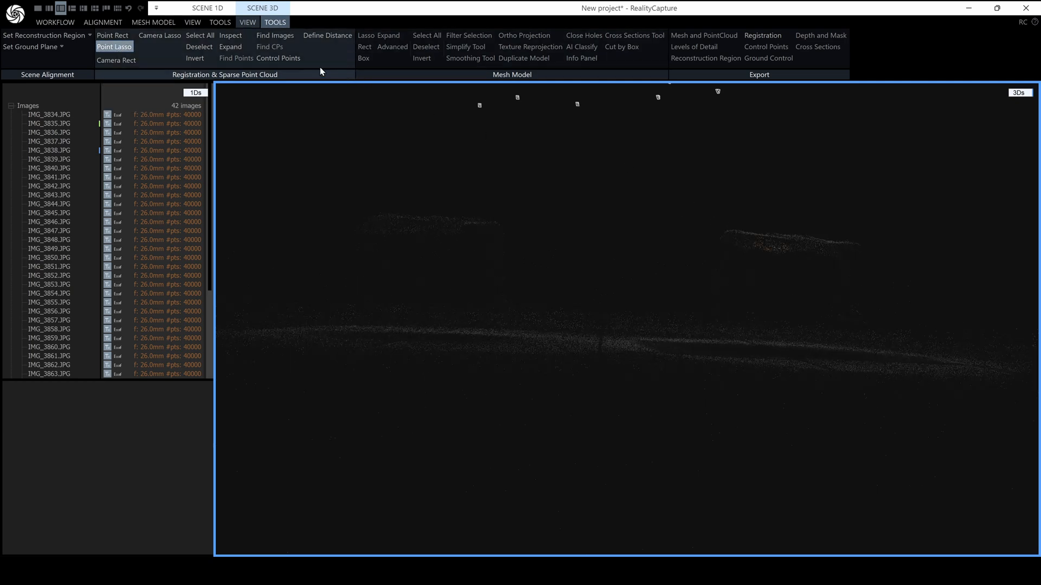
Activate the Point Lasso tool under Registration & Sparse Point Cloud
{"action": "left_click", "coordinate": [198, 35]}
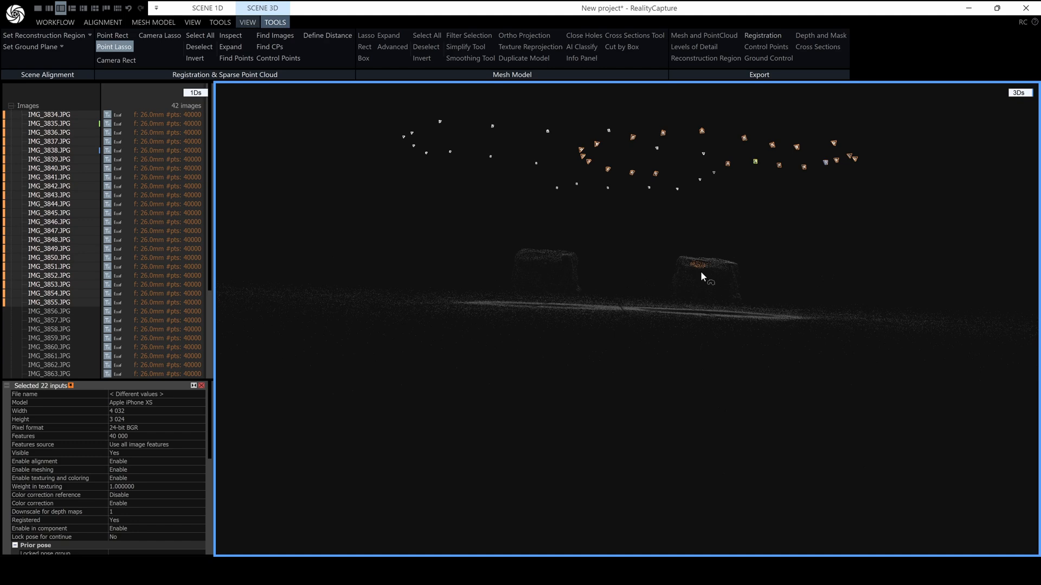
{"action": "mouse_move", "coordinate": [569, 284]}
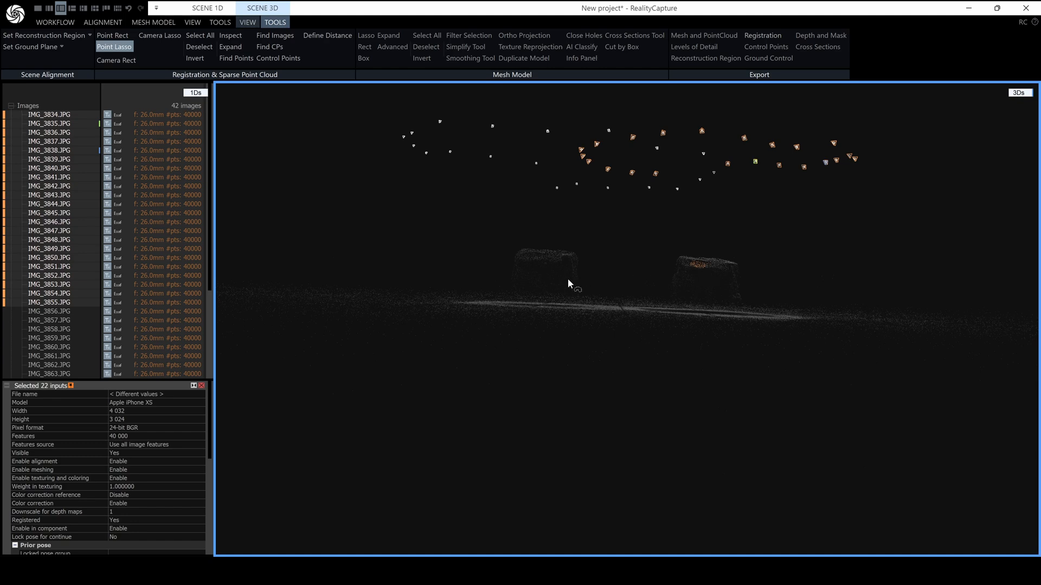
{"action": "mouse_move", "coordinate": [449, 220]}
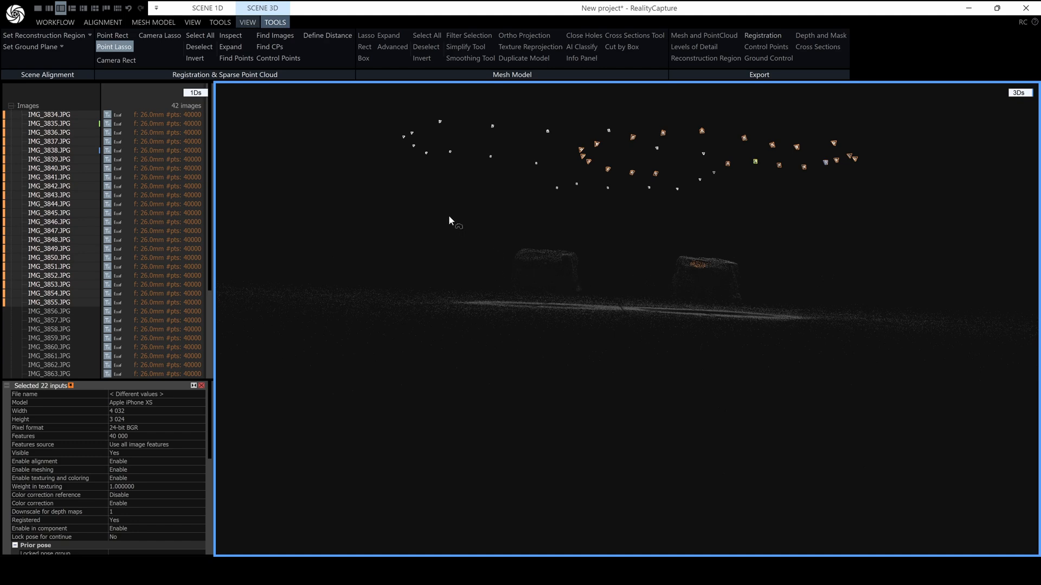
{"action": "mouse_move", "coordinate": [539, 285]}
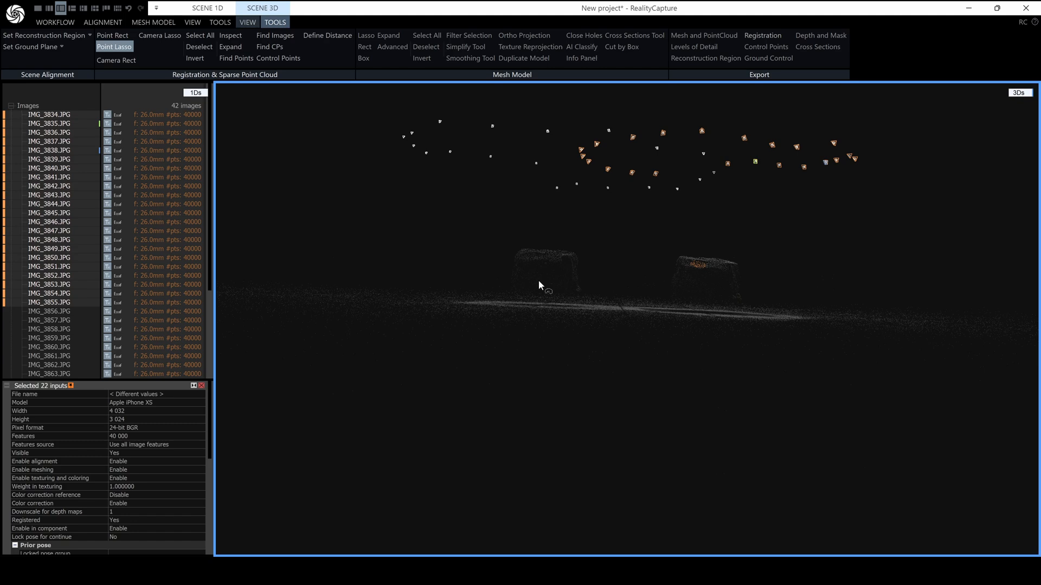